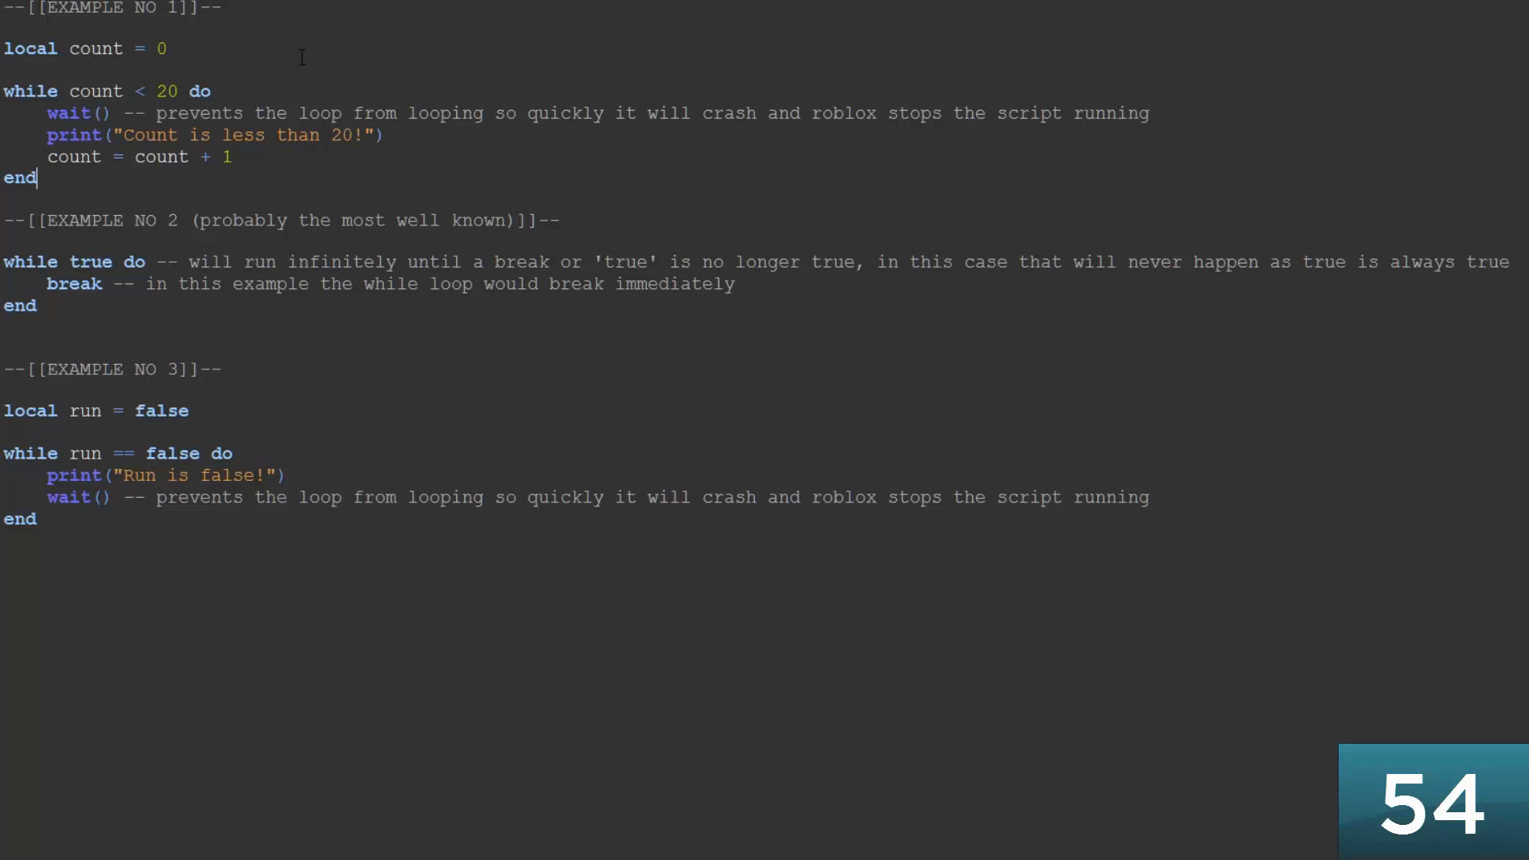
mouse_move(277, 134)
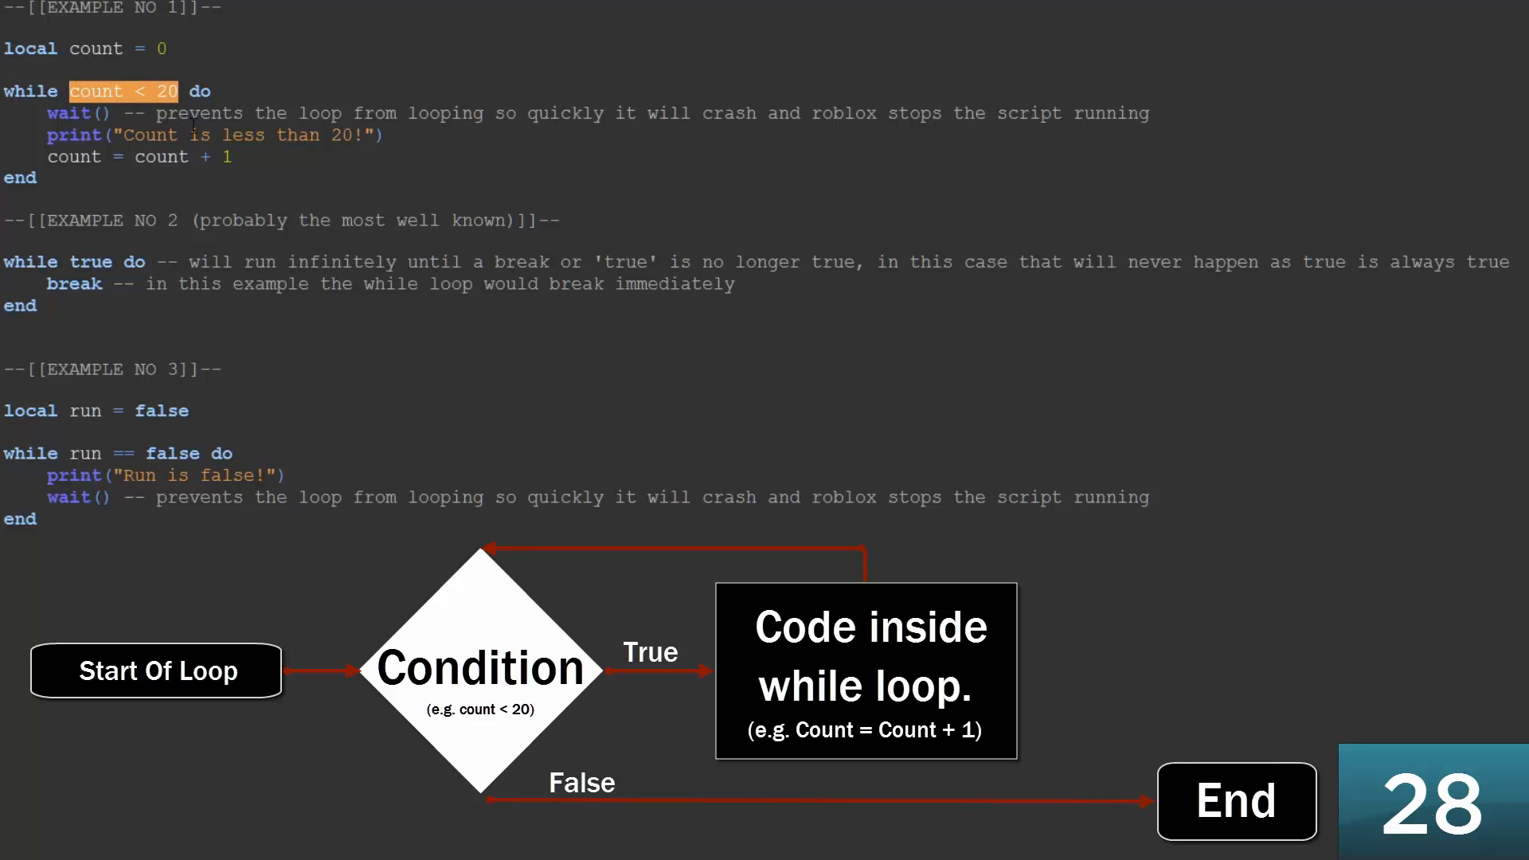
drag(50, 111, 234, 158)
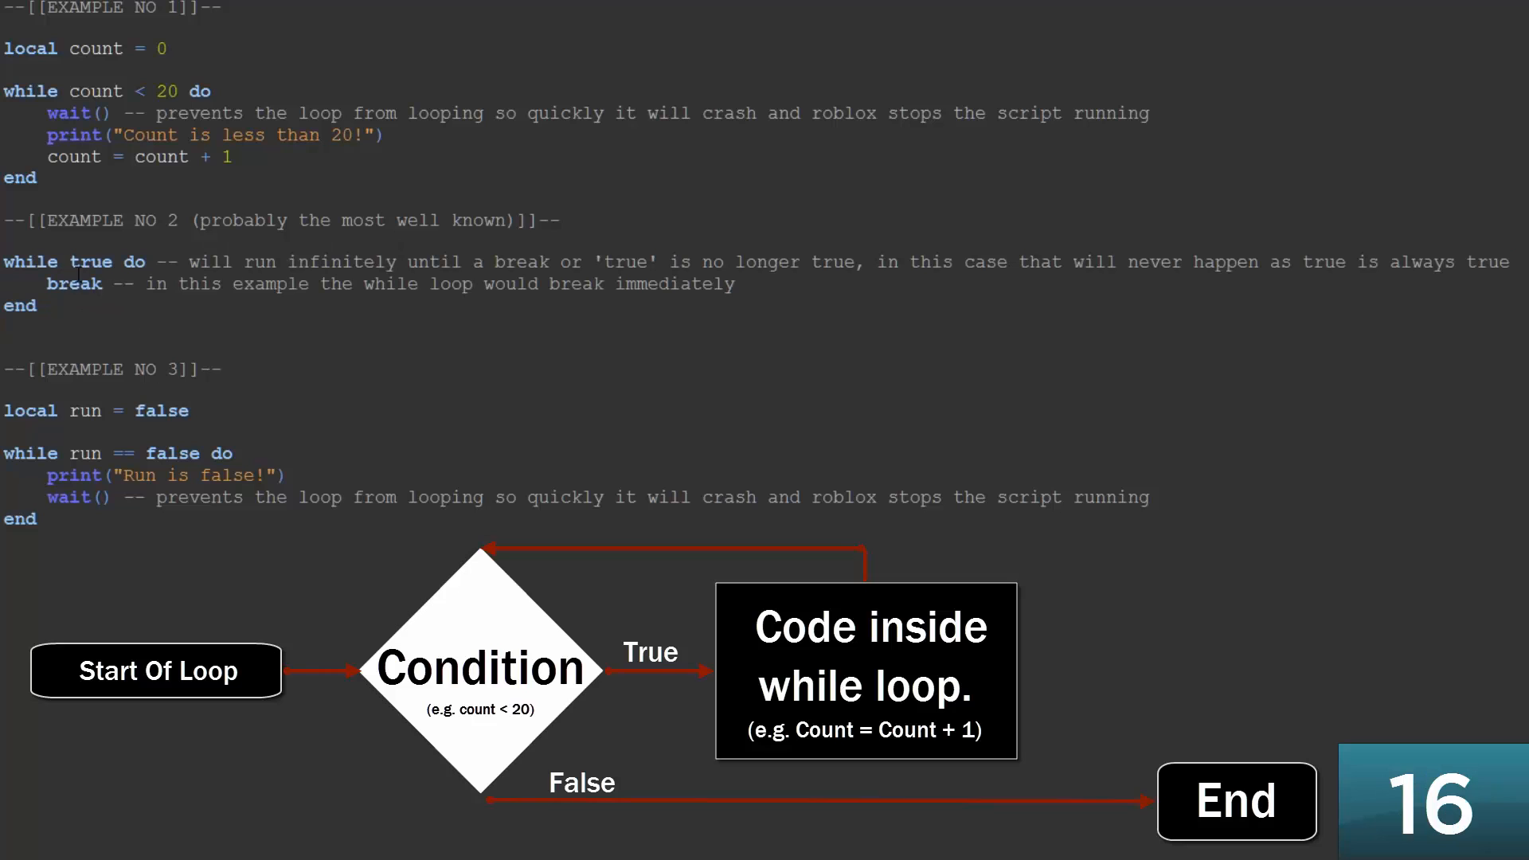
double_click(75, 284)
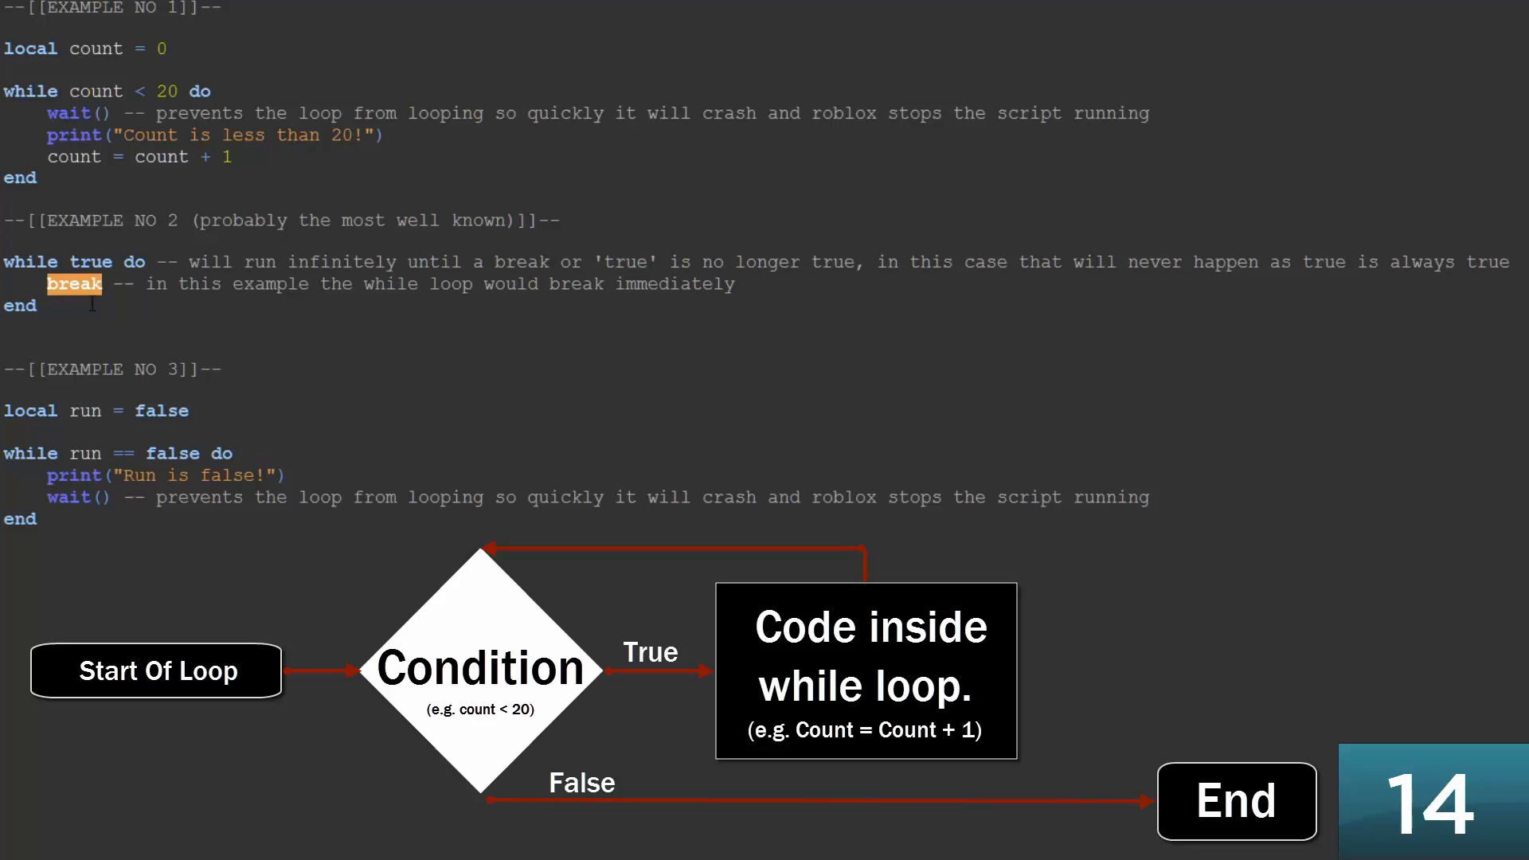